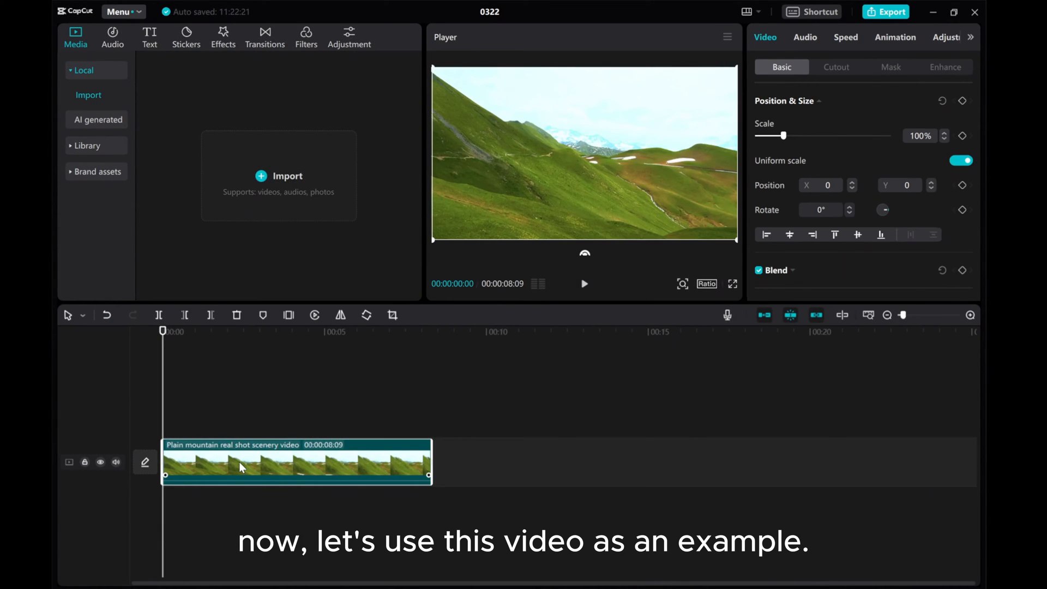
Step: Add a Default text clip over the mountain video reading 'Step By Step'
click(149, 33)
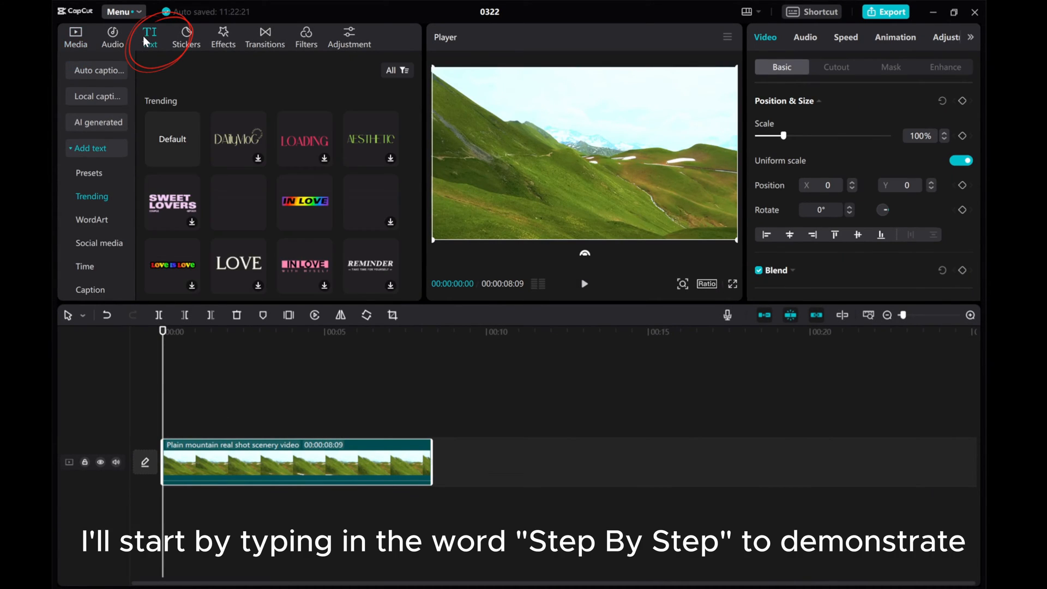
mouse_move(192, 158)
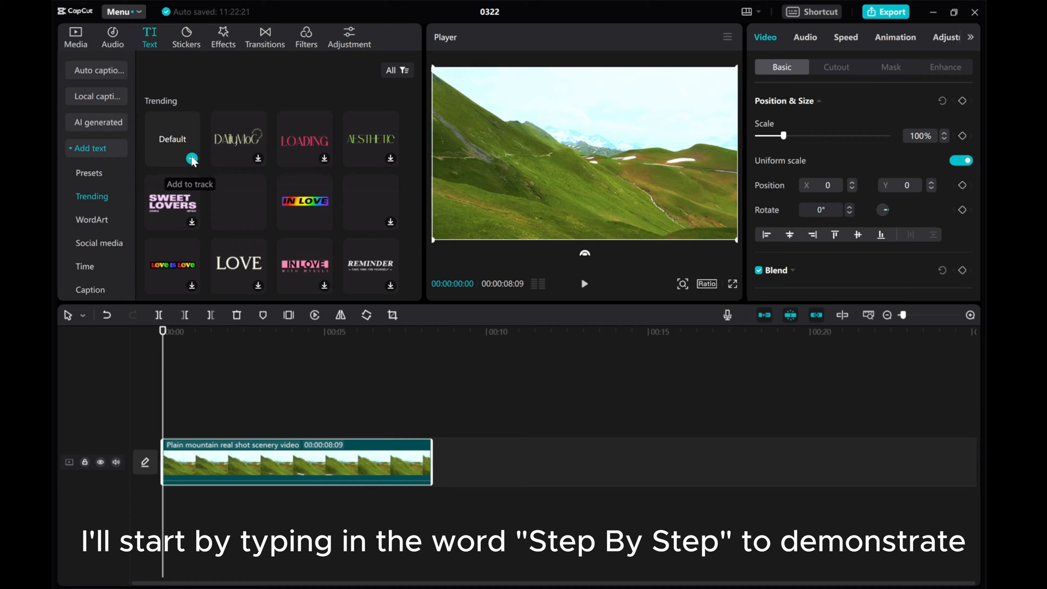
click(192, 158)
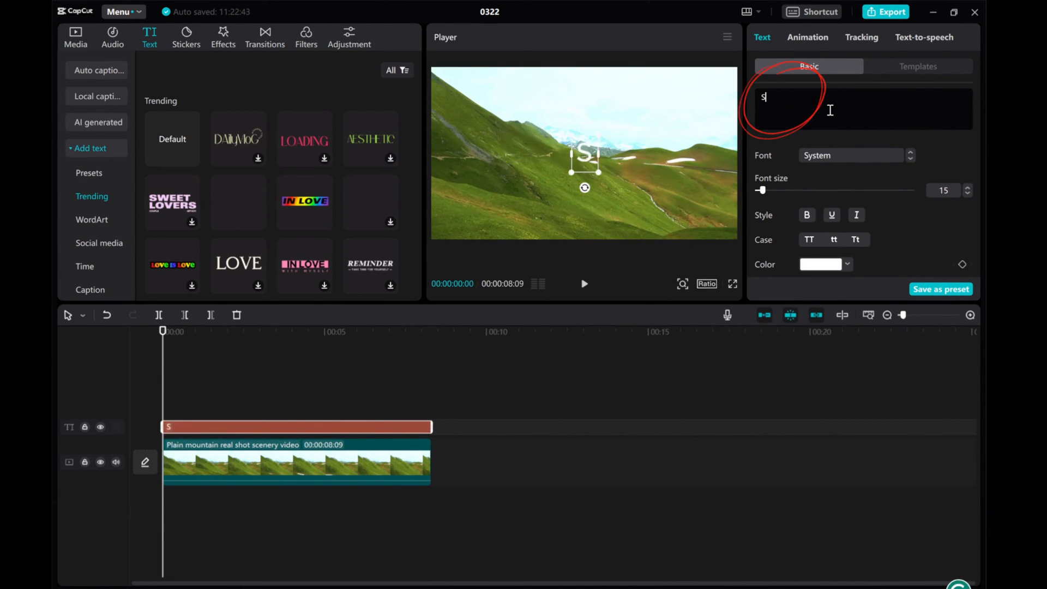
text(Step By Step)
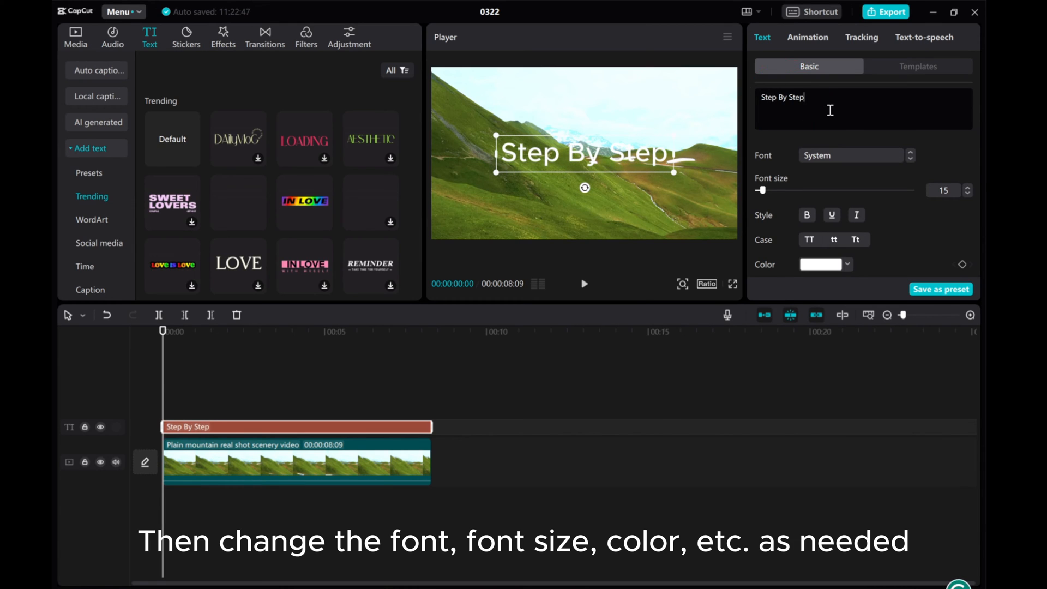
Step: Set the title font to Segoe UI Black and its colour to orange
click(851, 155)
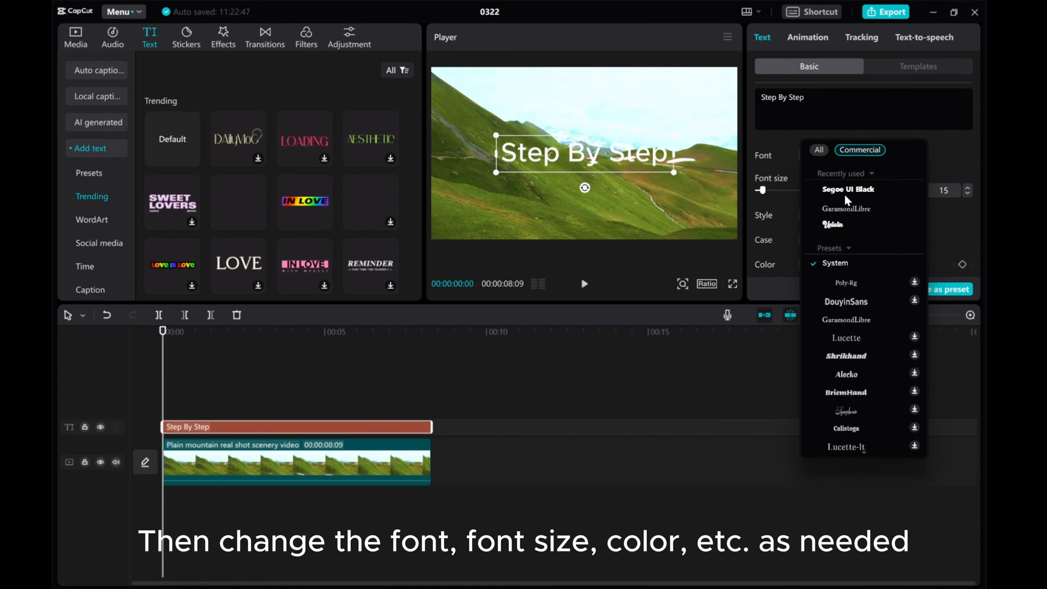
click(847, 189)
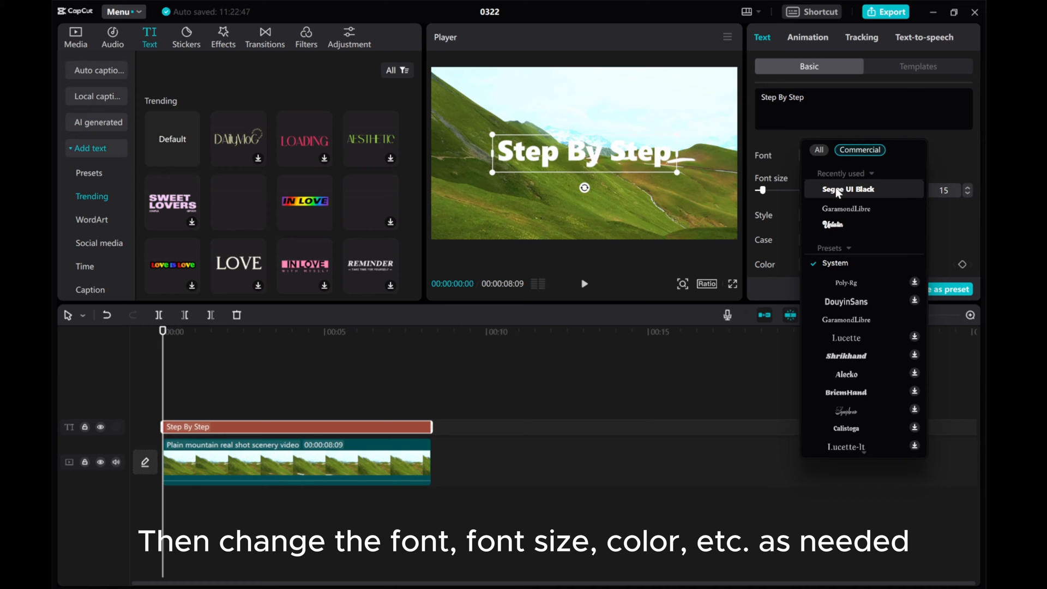
click(842, 189)
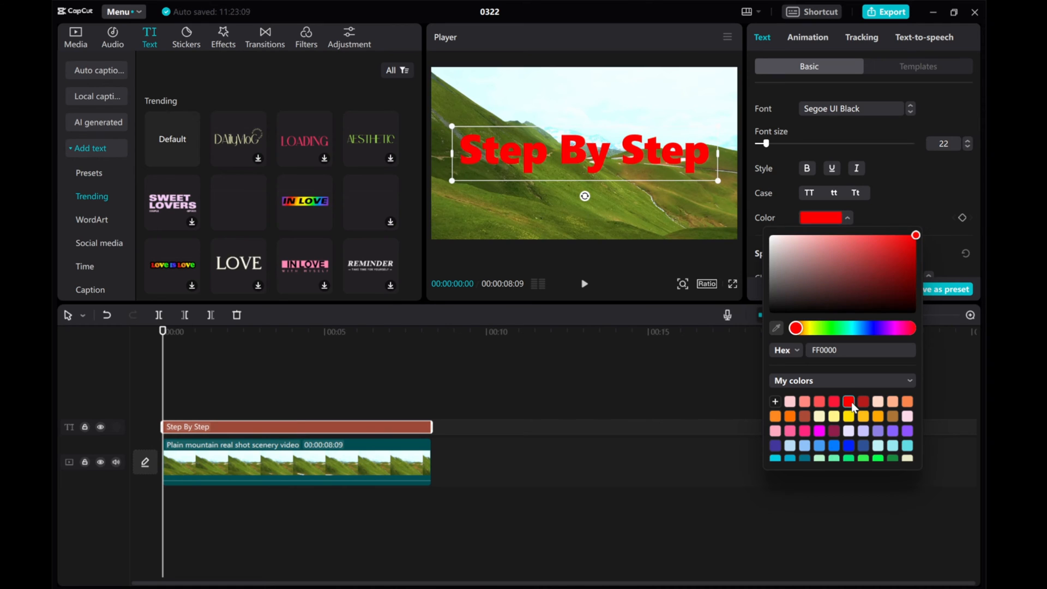
click(846, 416)
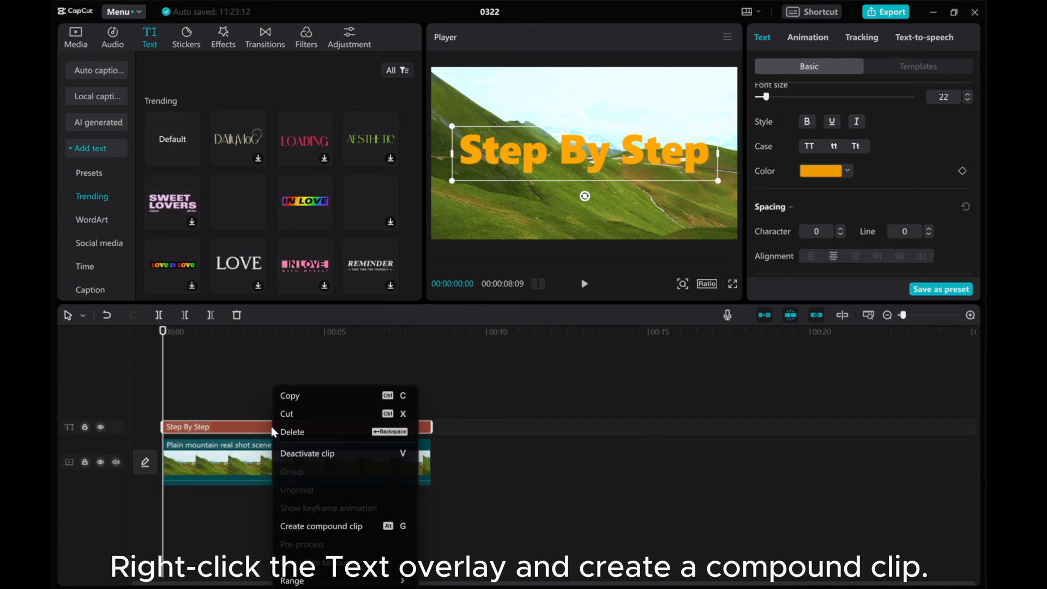
mouse_move(321, 526)
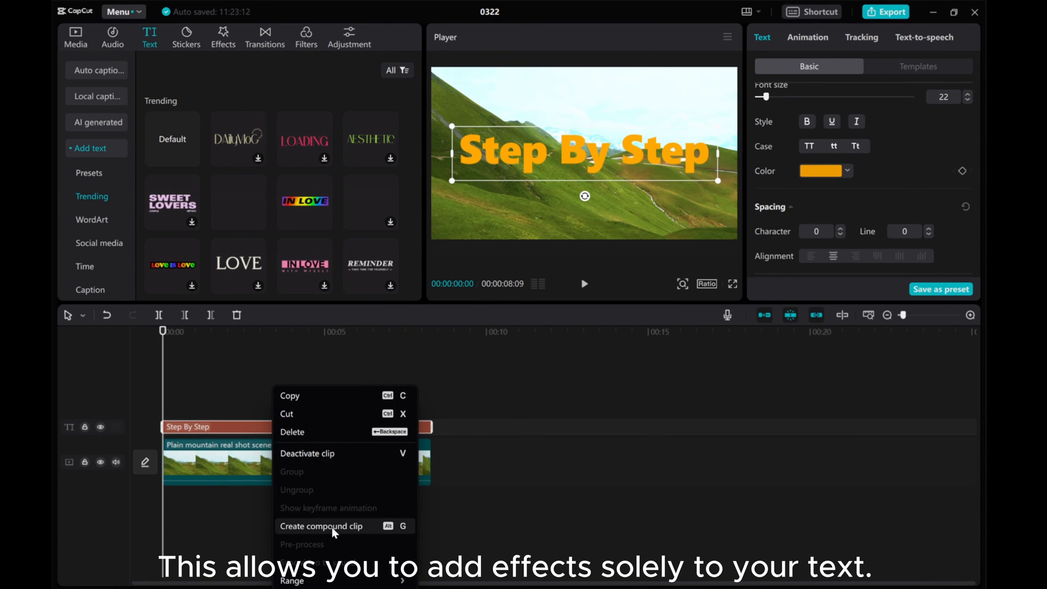
Step: Convert the Step By Step text clip into a compound clip
click(322, 526)
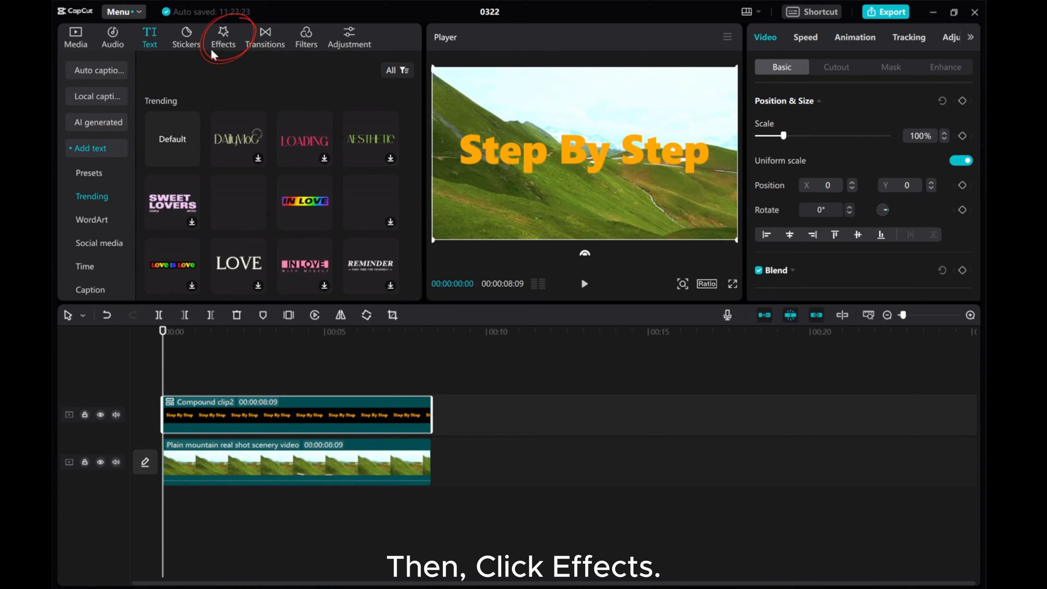
Step: Apply the Dot Silkscreen texture to the title compound clip and preview playback
click(223, 33)
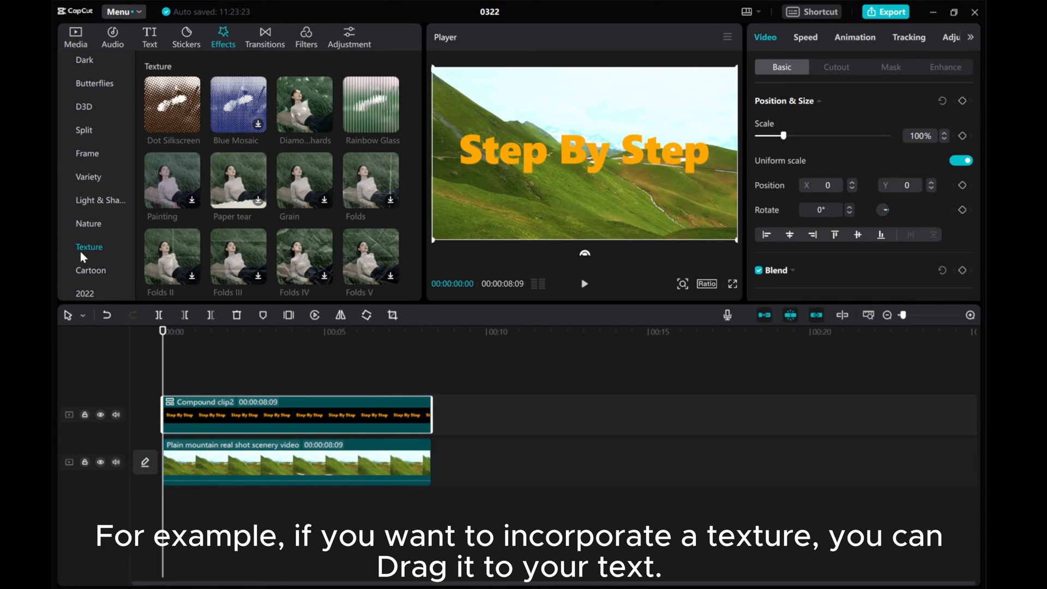
mouse_move(85, 256)
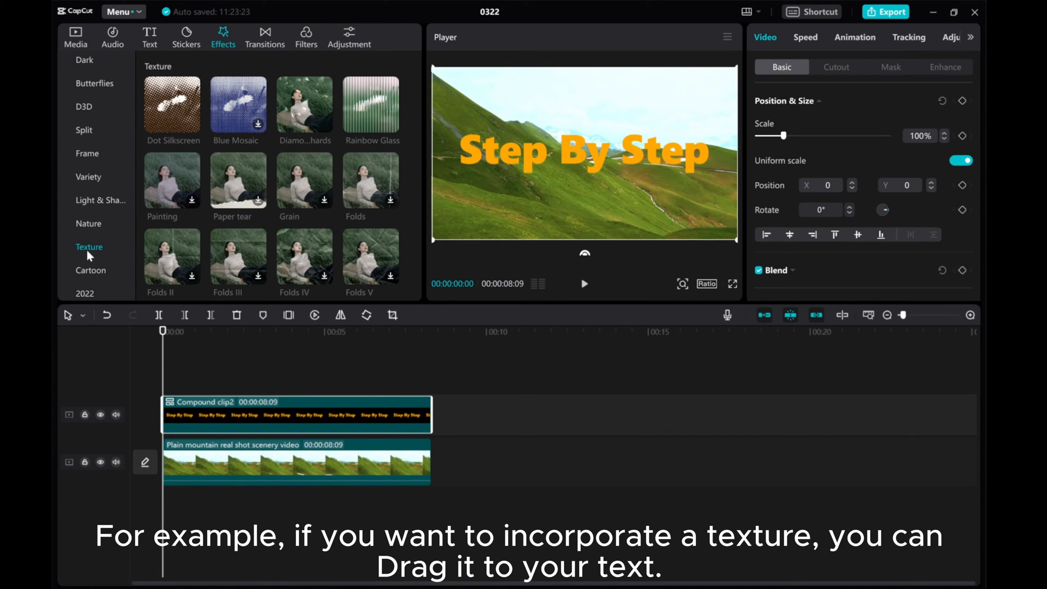
mouse_move(139, 226)
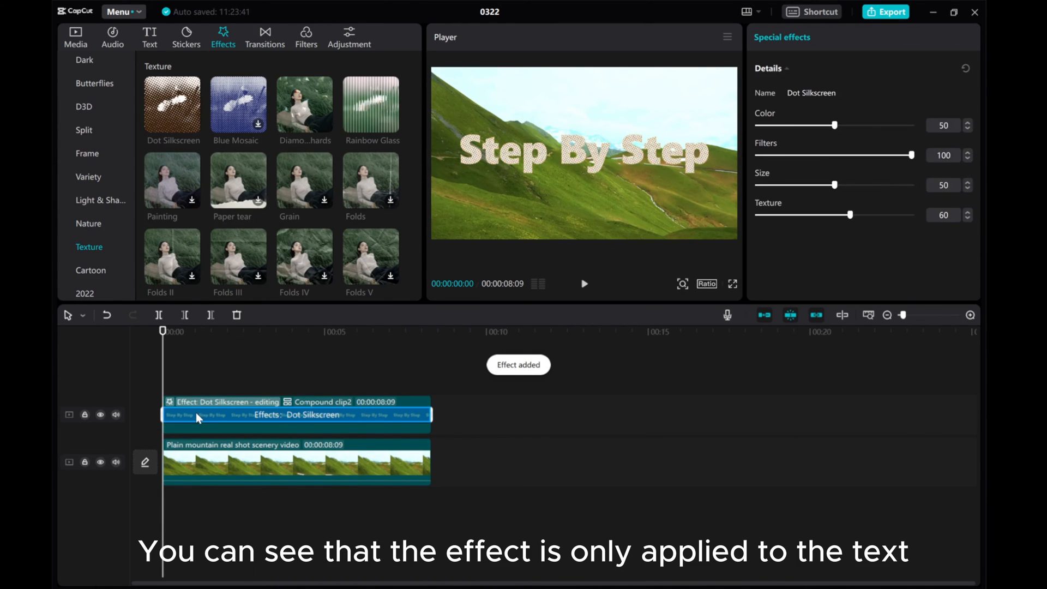
mouse_move(551, 171)
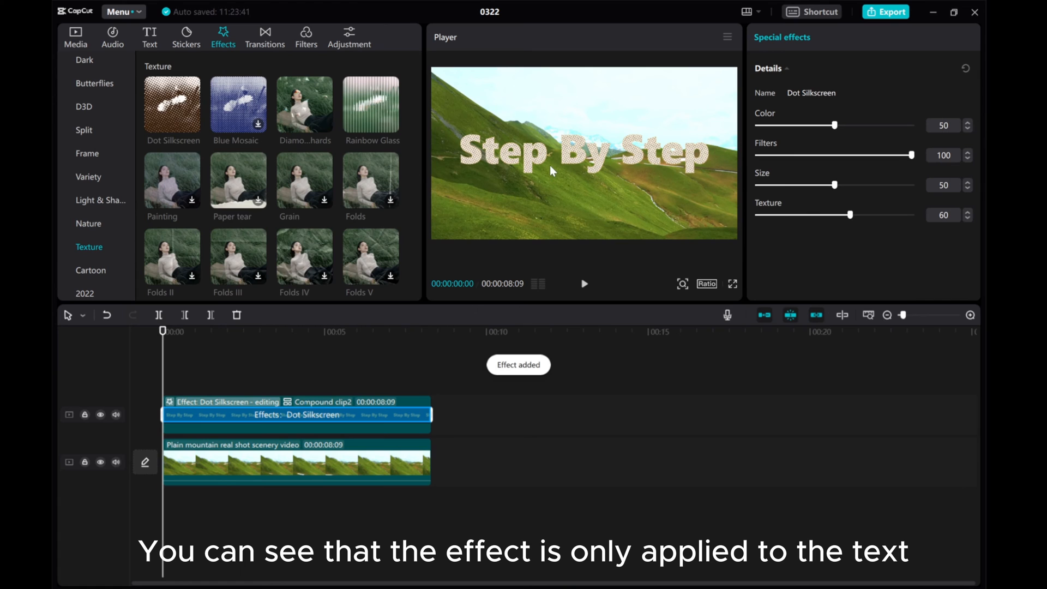
click(583, 283)
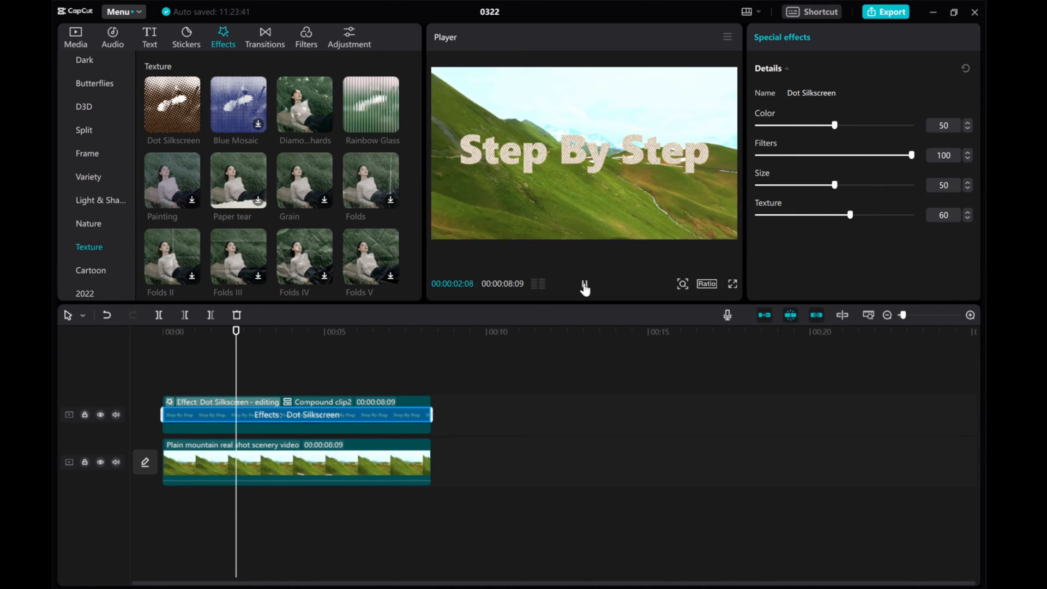
Step: Replace the Dot Silkscreen texture with the Flame Frame spark effect
click(327, 414)
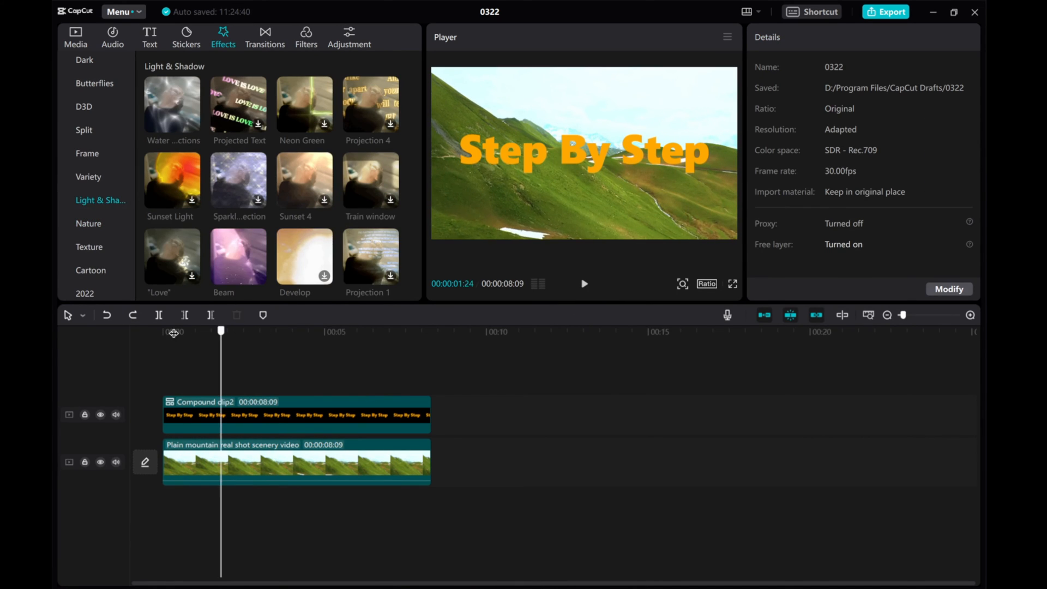
double_click(172, 106)
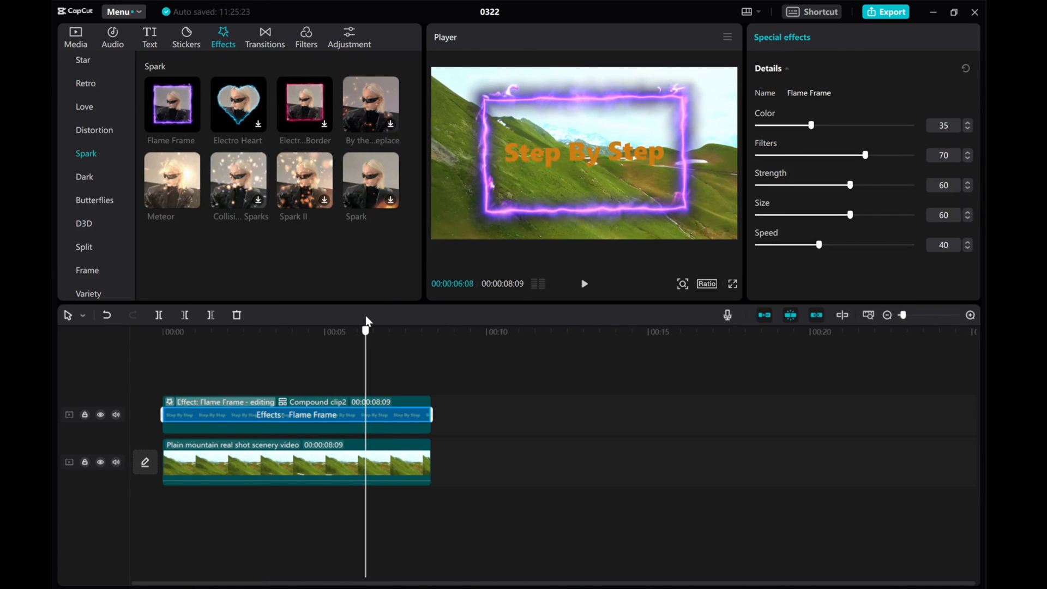
click(162, 331)
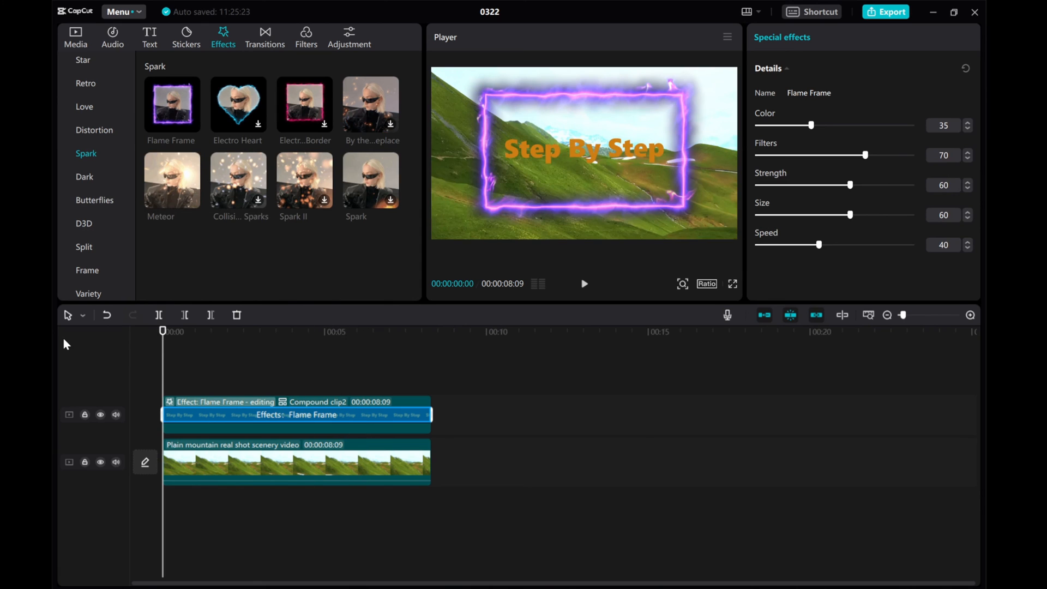
click(583, 283)
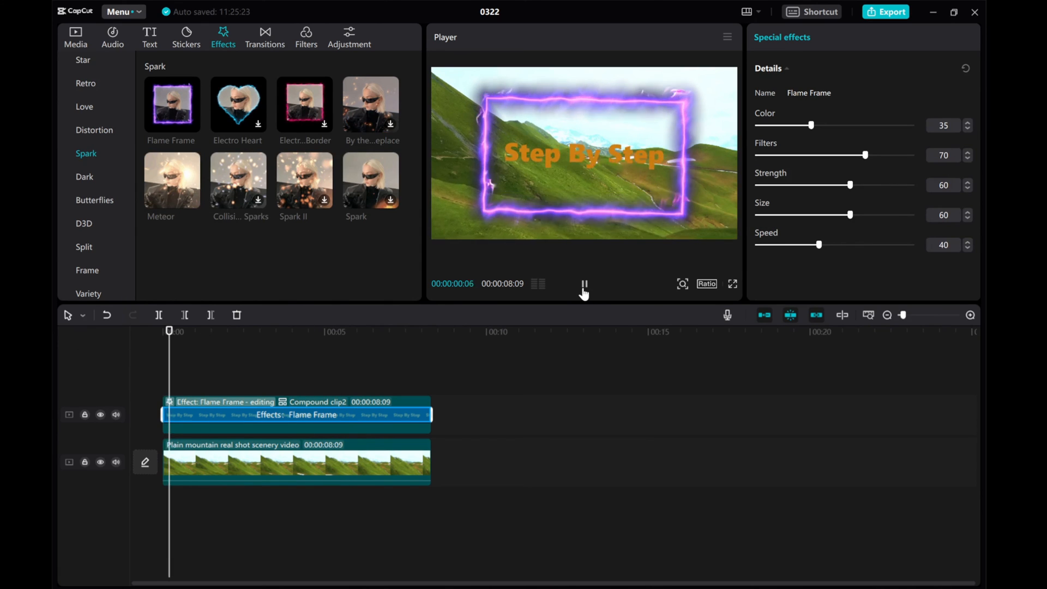
click(584, 284)
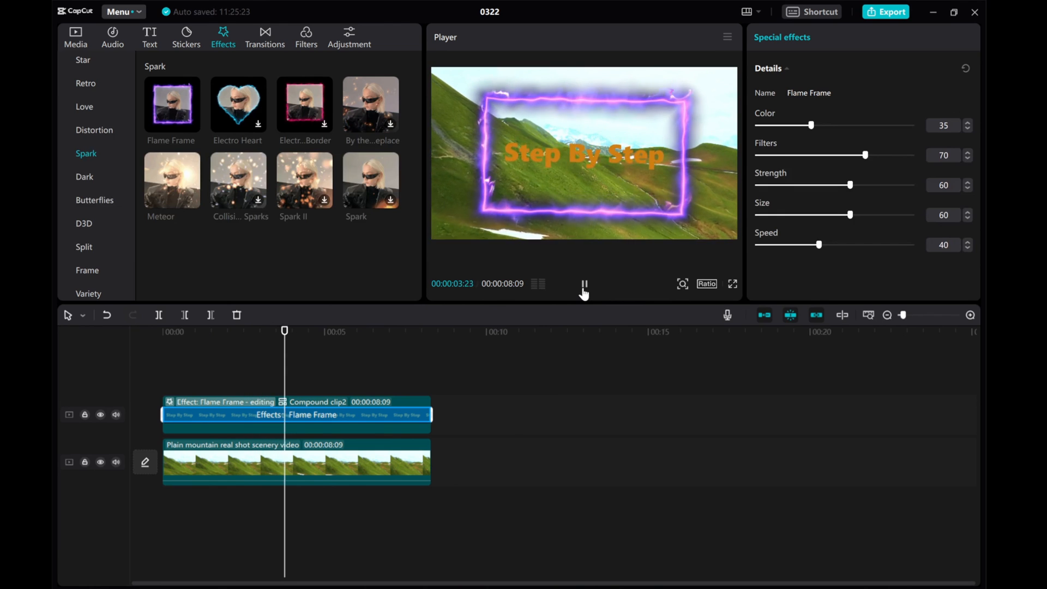
click(583, 284)
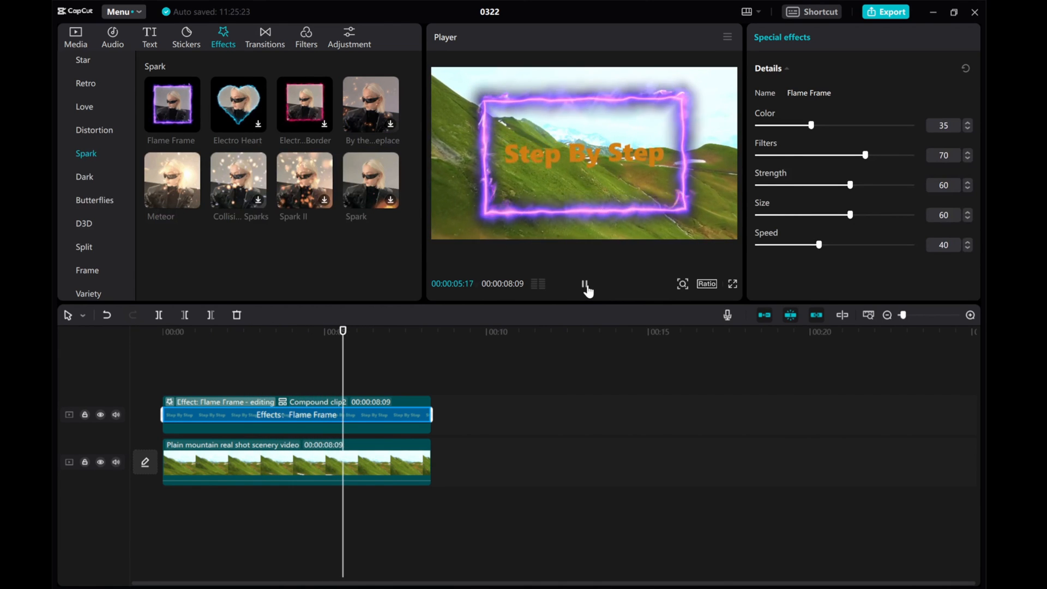
click(585, 283)
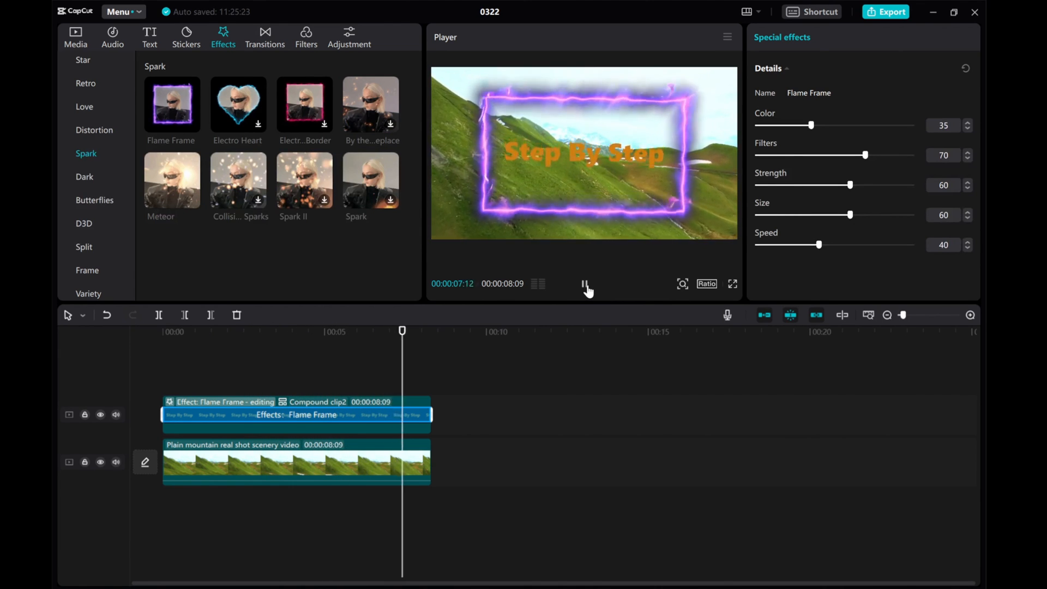
click(587, 283)
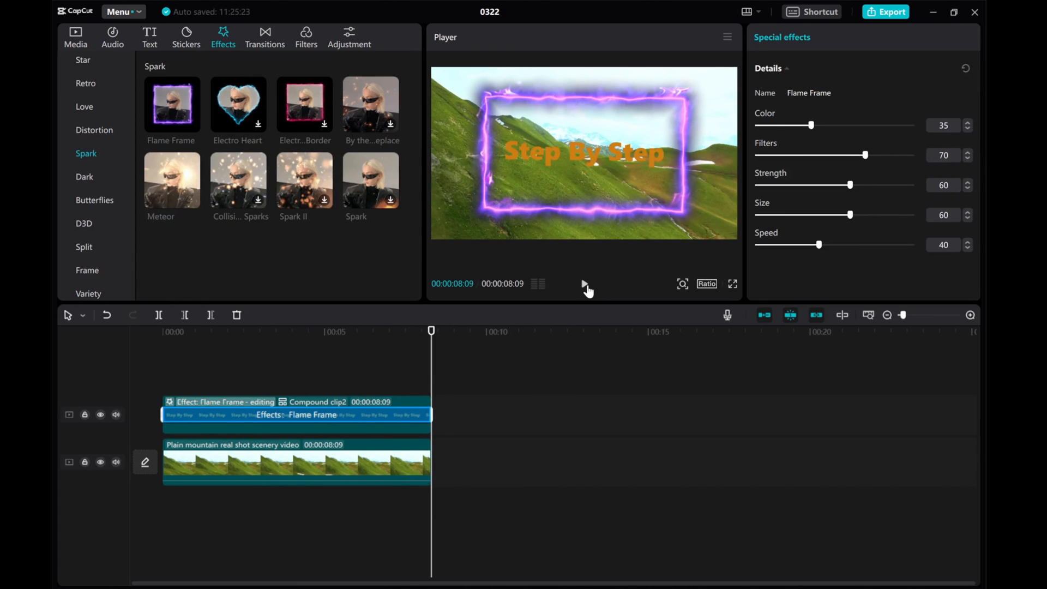